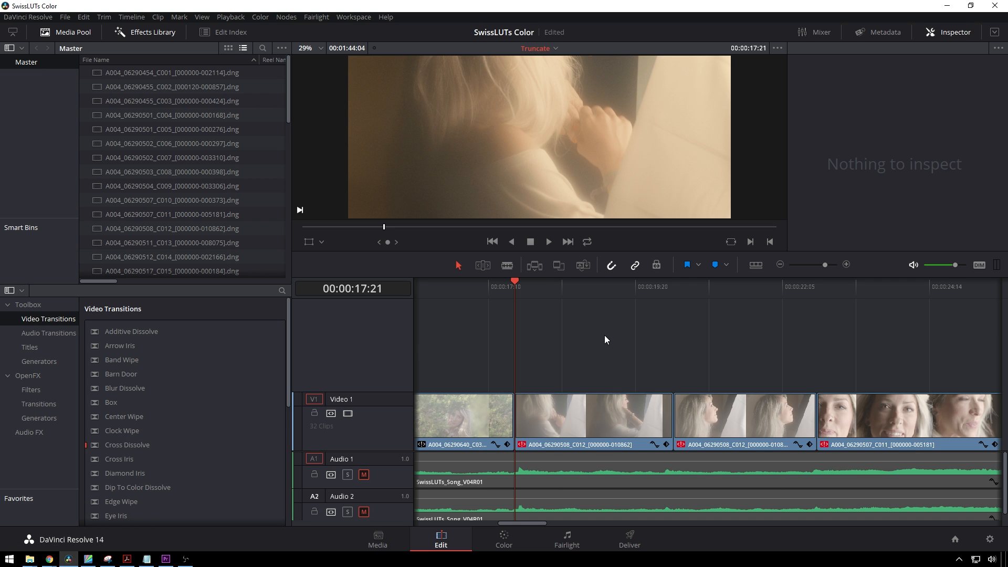
mouse_move(639, 417)
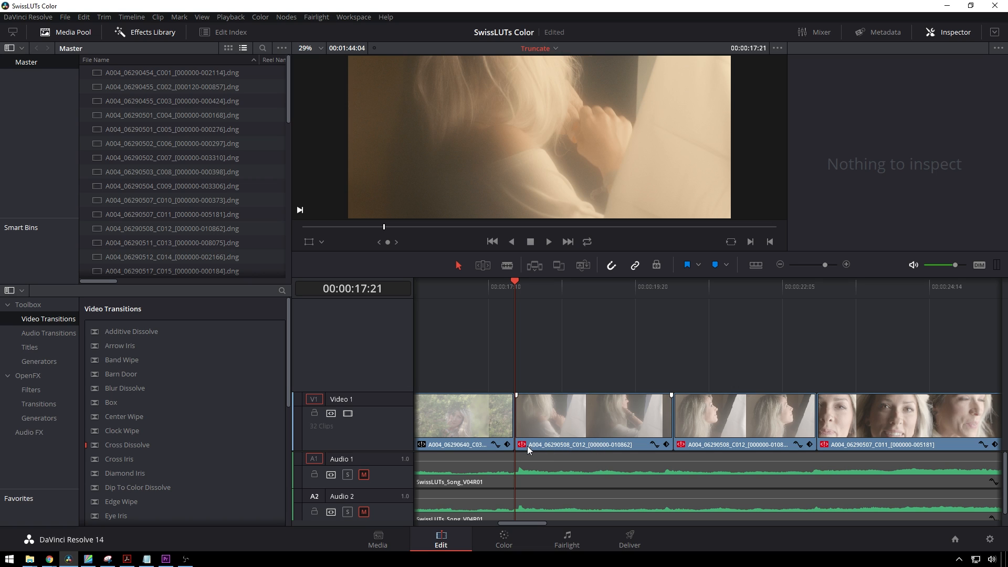
mouse_move(626, 447)
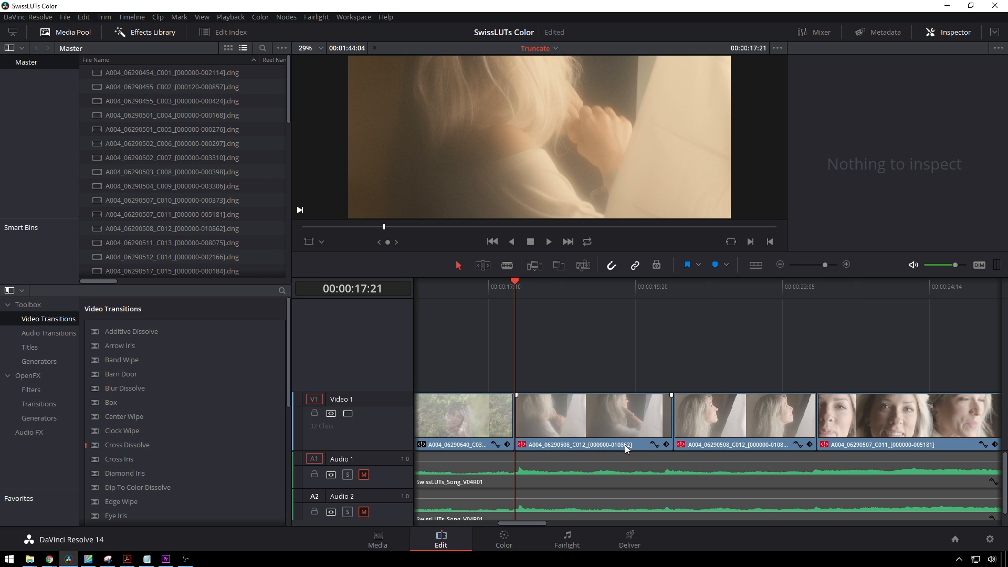
mouse_move(509, 471)
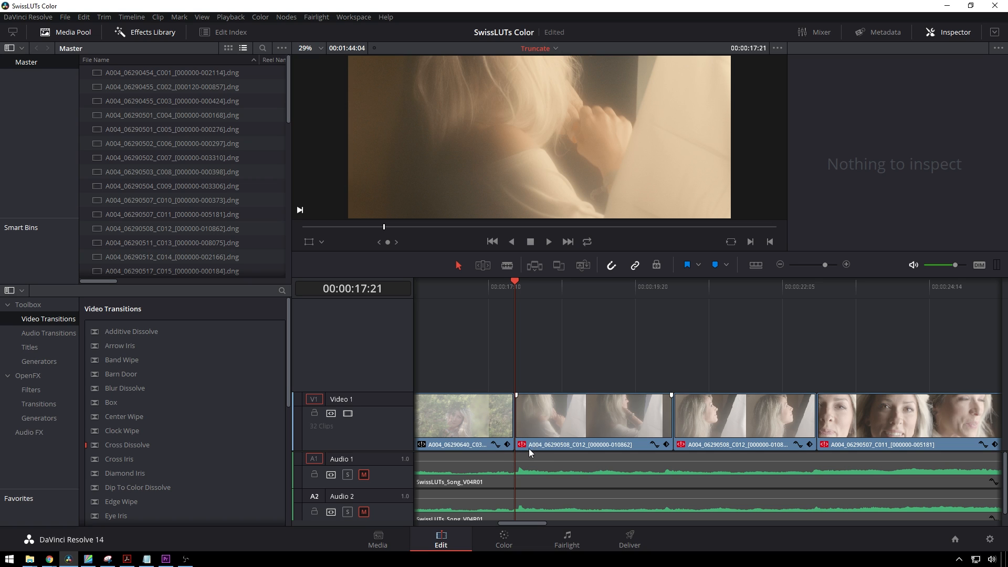
mouse_move(527, 447)
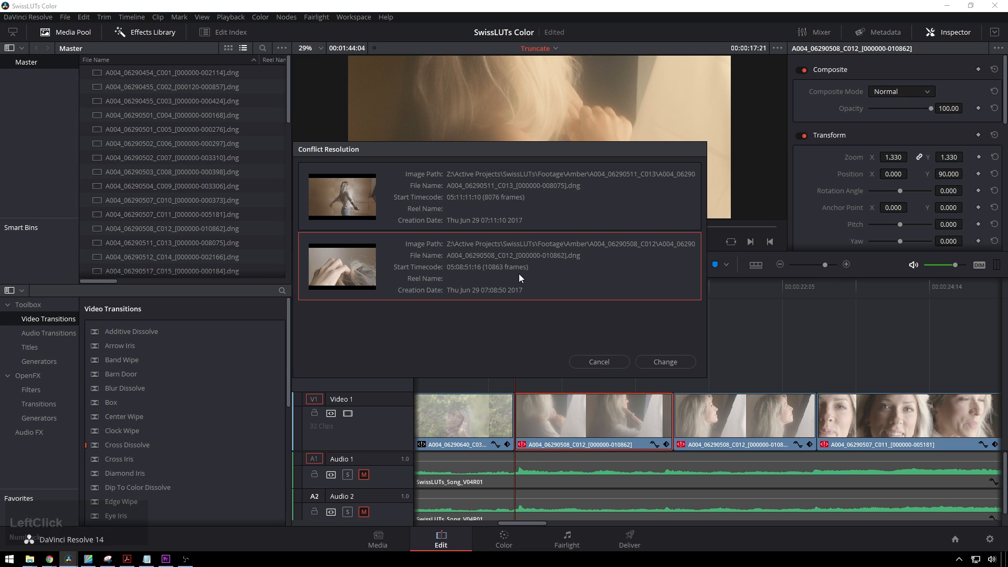
mouse_move(550, 268)
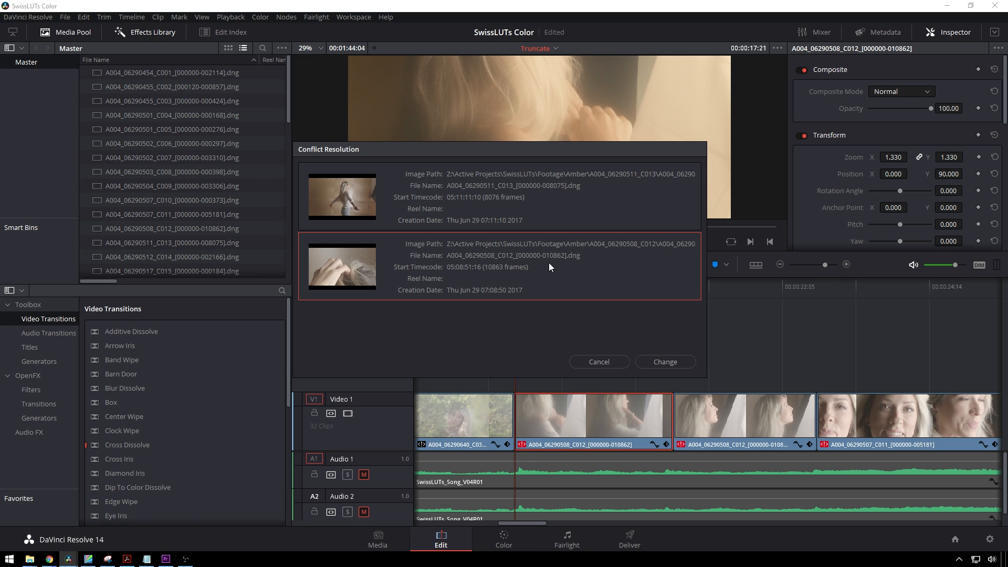
mouse_move(538, 206)
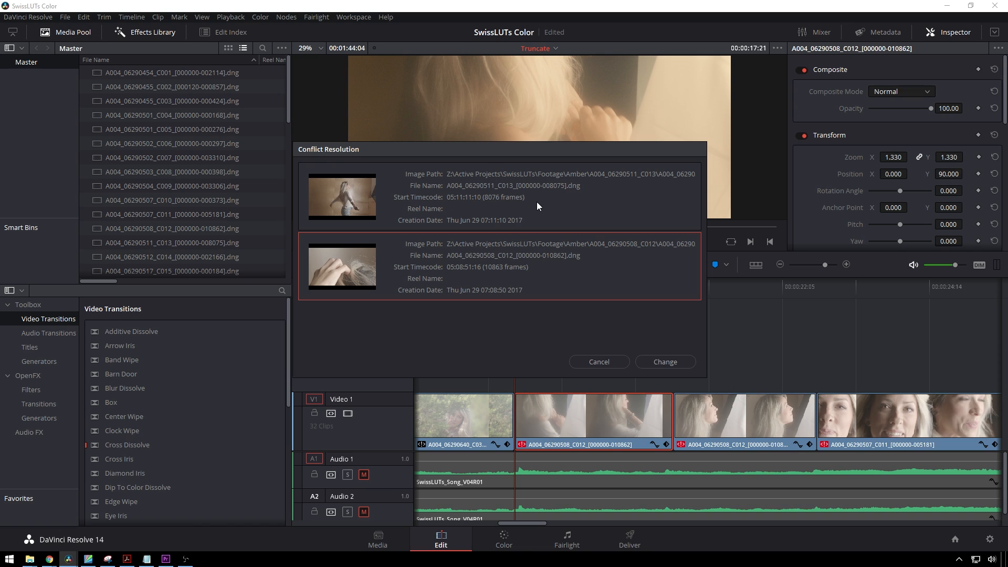
mouse_move(418, 245)
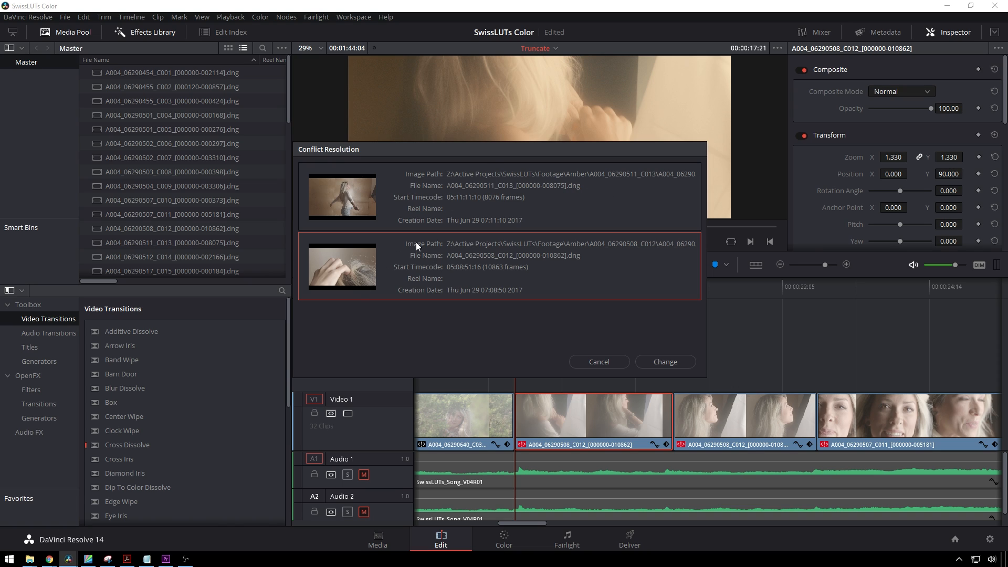
mouse_move(537, 214)
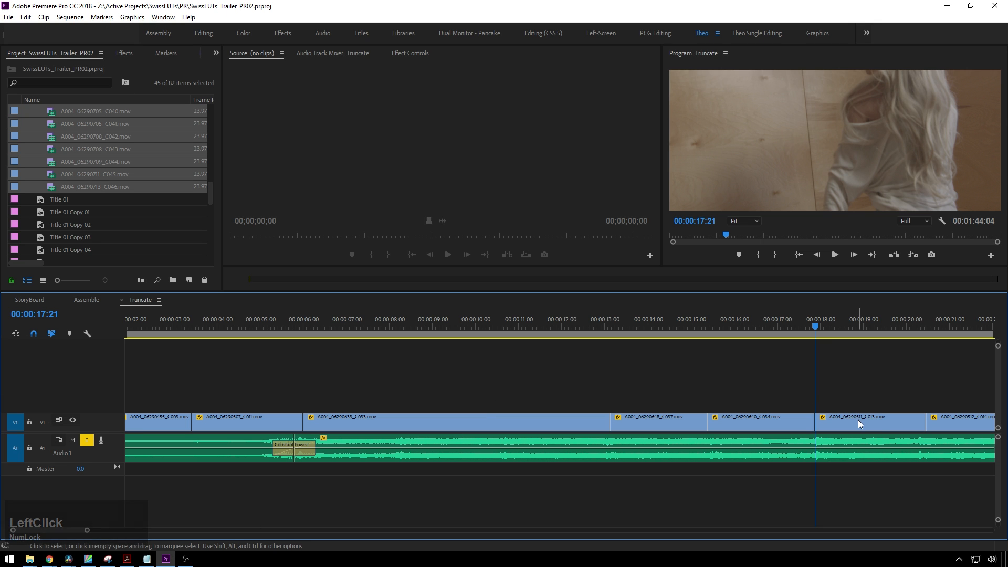
mouse_move(880, 435)
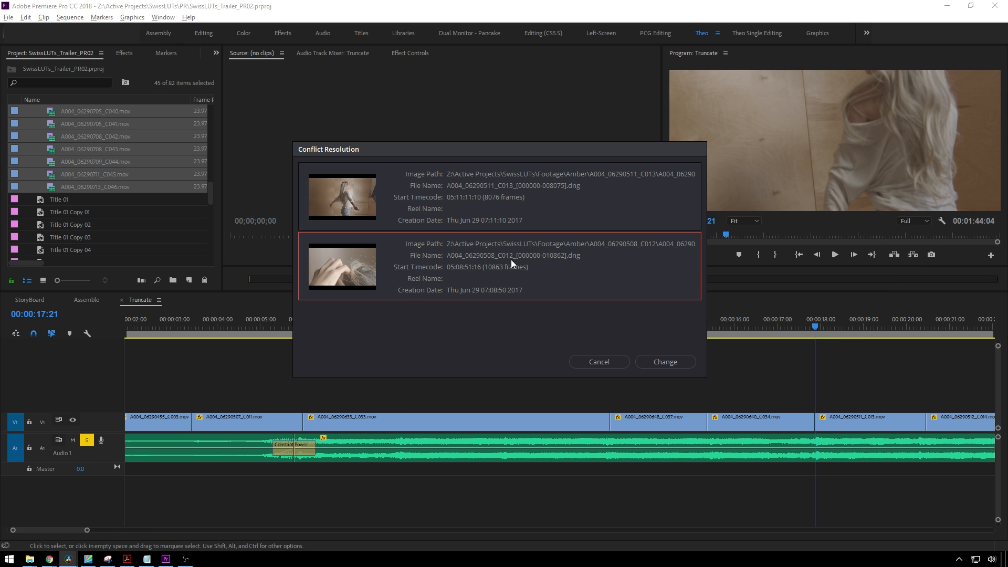
Return to Resolve's C013/C012 conflict list after confirming C013 sits at 00:00:17:21.
key("alt+tab")
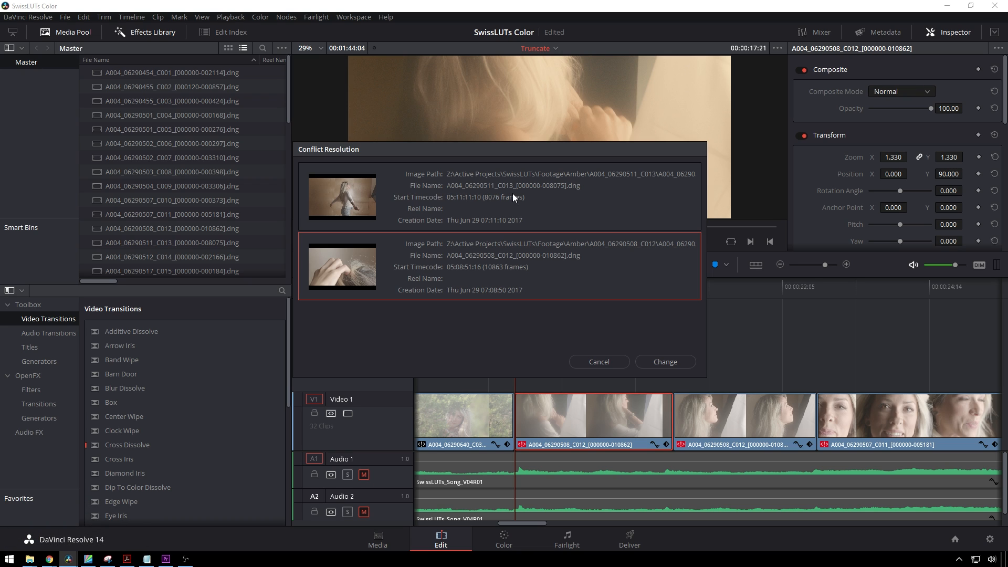
Relink the second Video 1 clip to the C013 source.
left_click(665, 362)
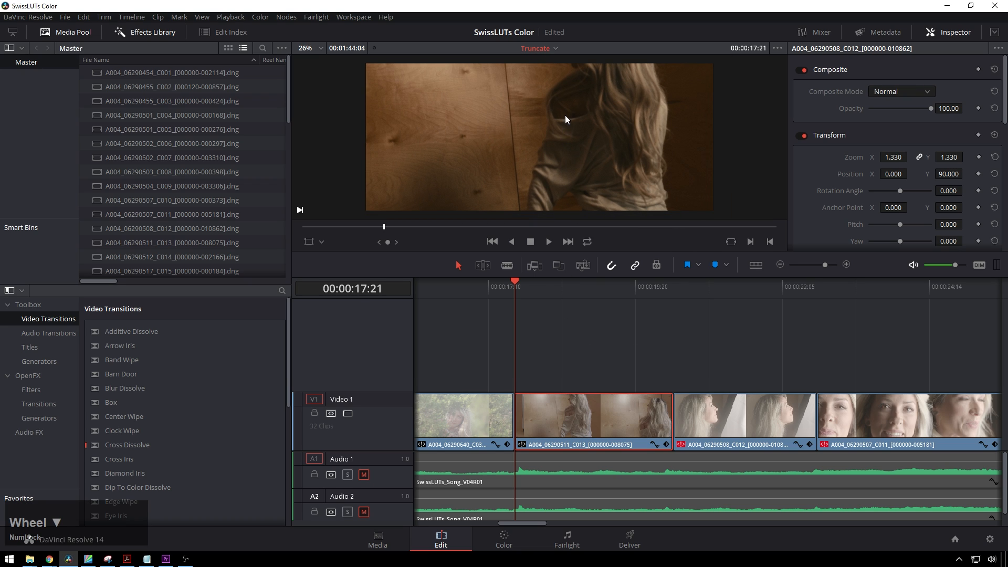
mouse_move(574, 142)
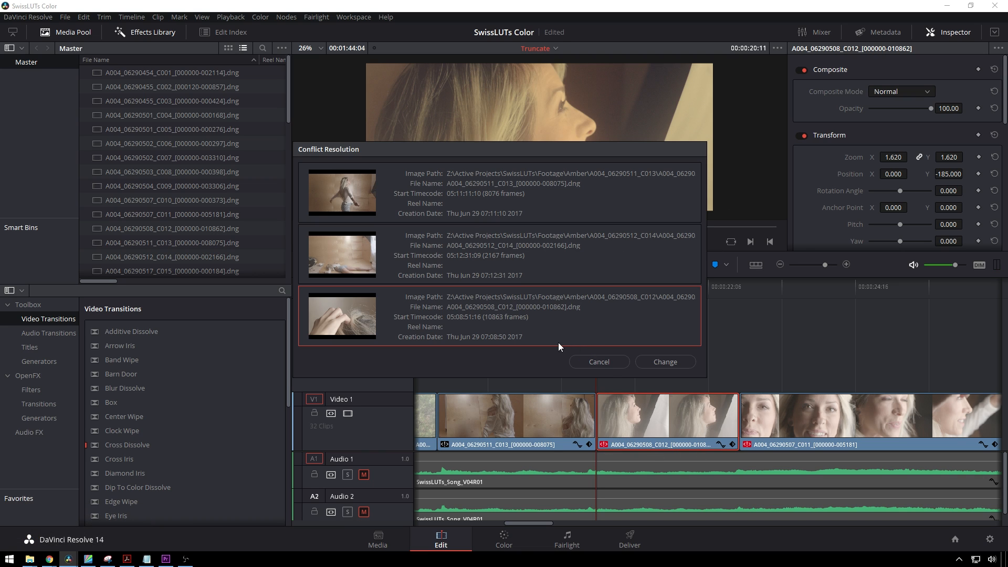
mouse_move(505, 315)
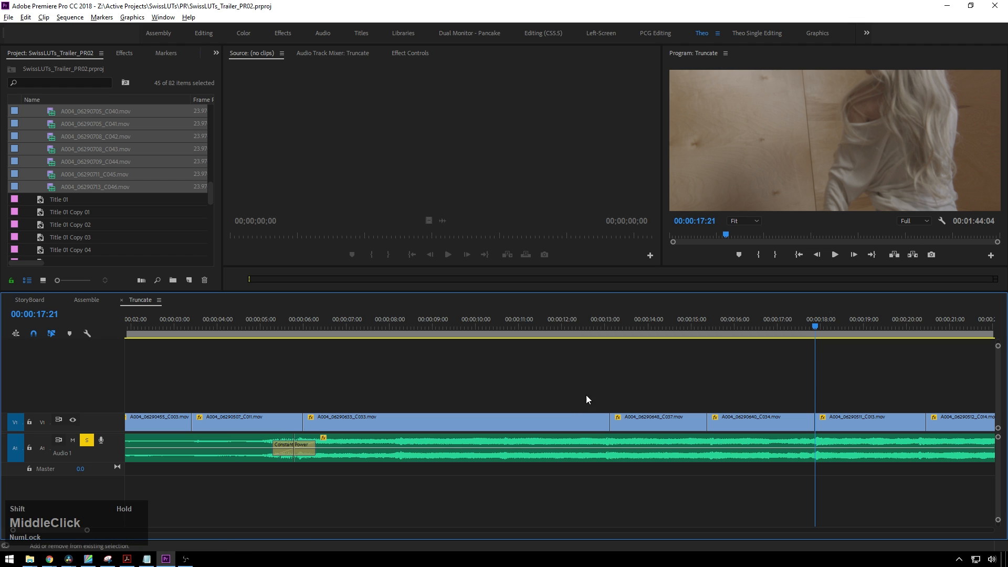
Check Premiere's shot at 00:00:20:11, then return to Resolve's conflict list.
key("Alt+Tab")
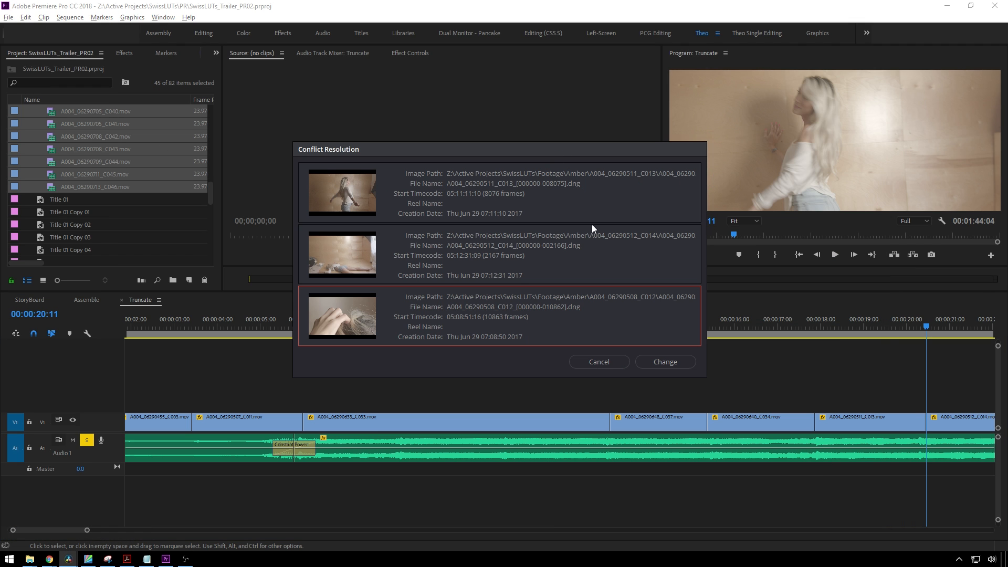
key("alt+tab")
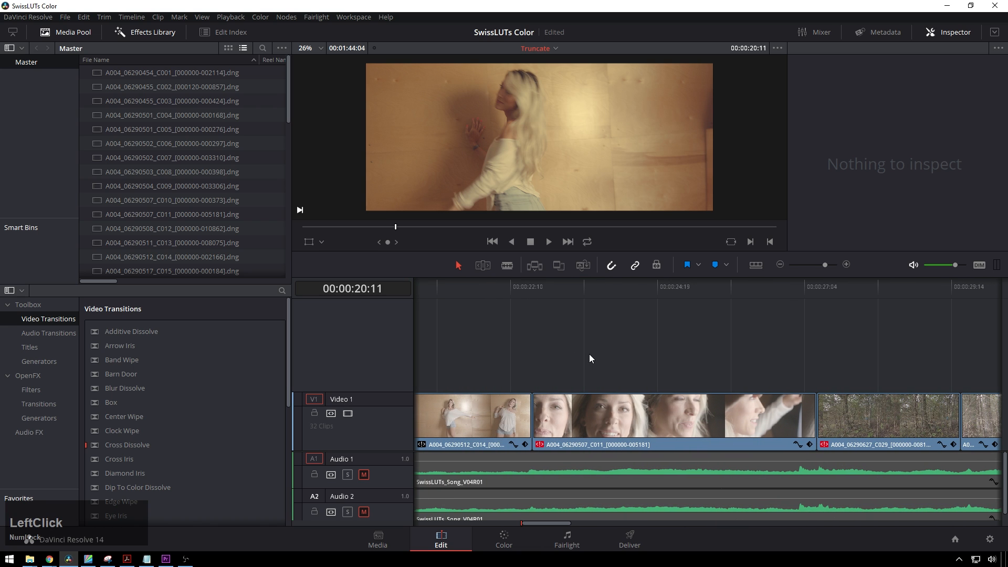
mouse_move(620, 491)
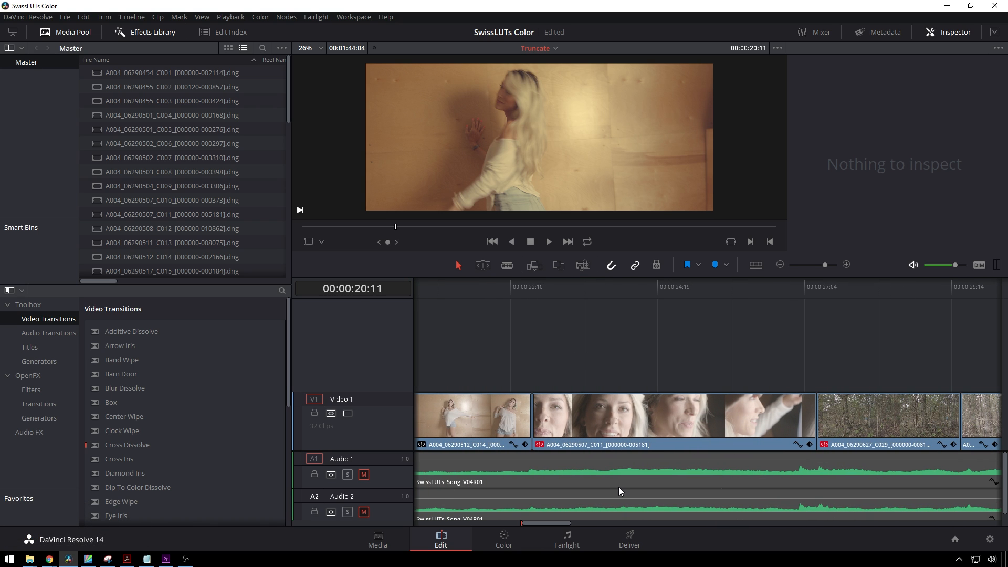